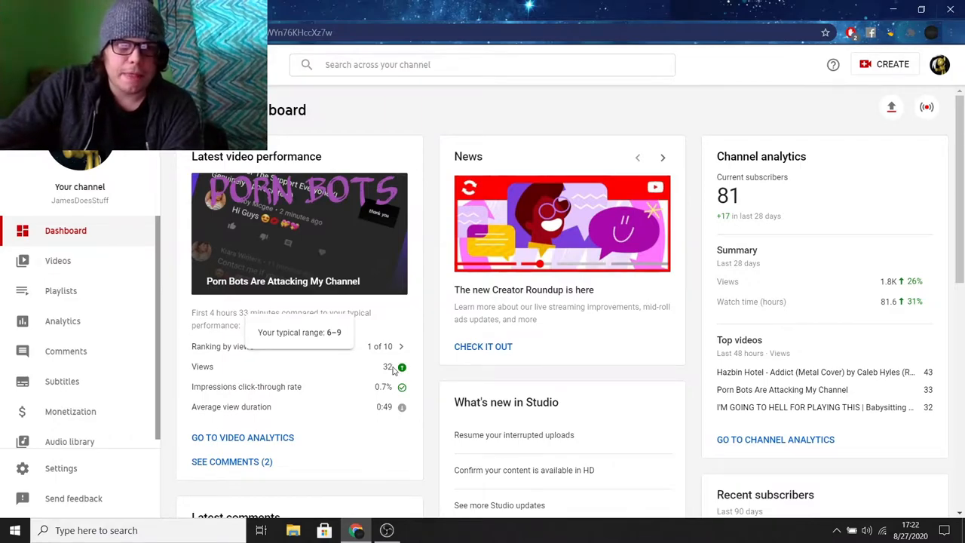
mouse_move(392, 116)
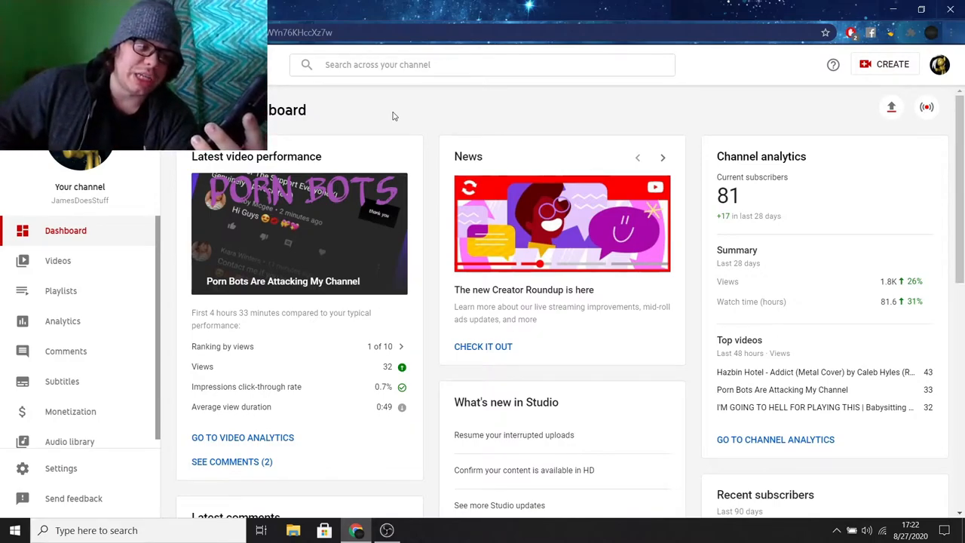
mouse_move(211, 421)
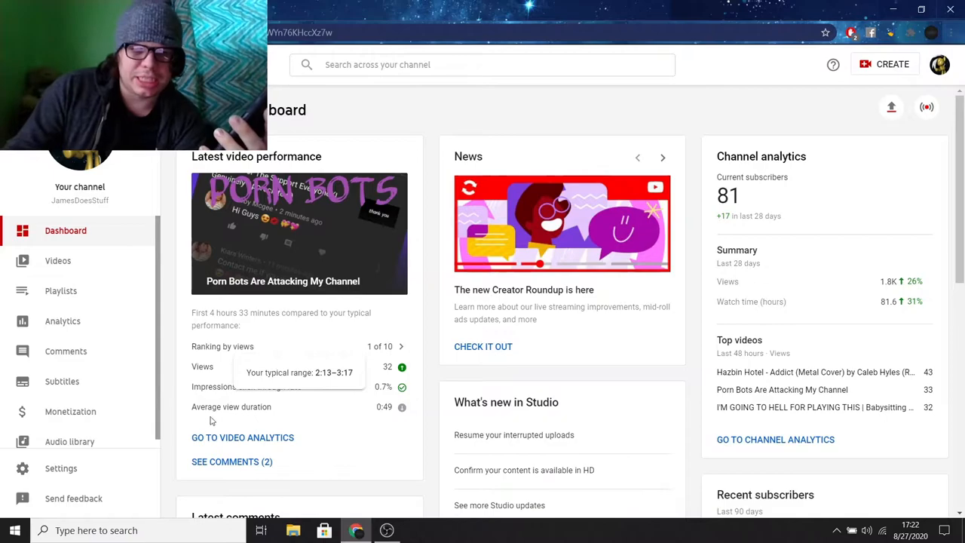
mouse_move(392, 453)
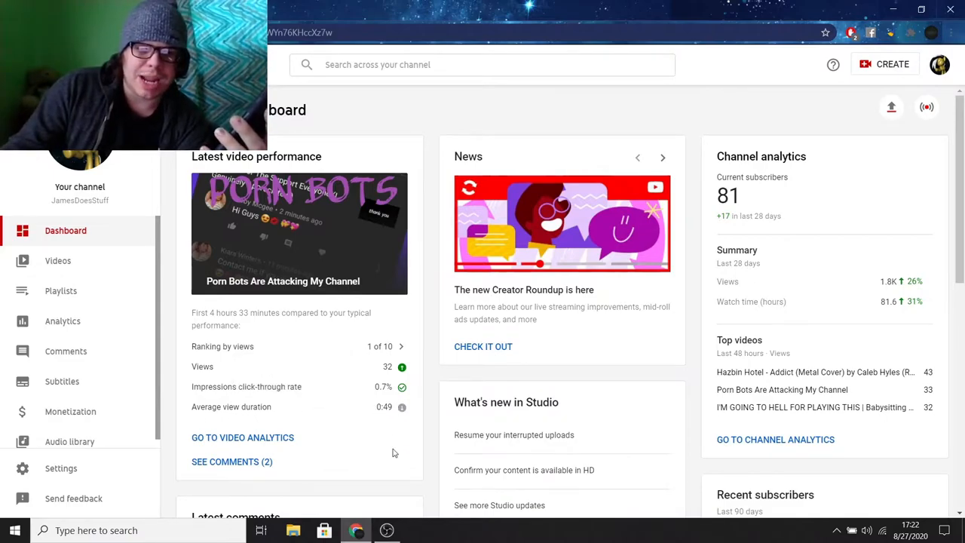